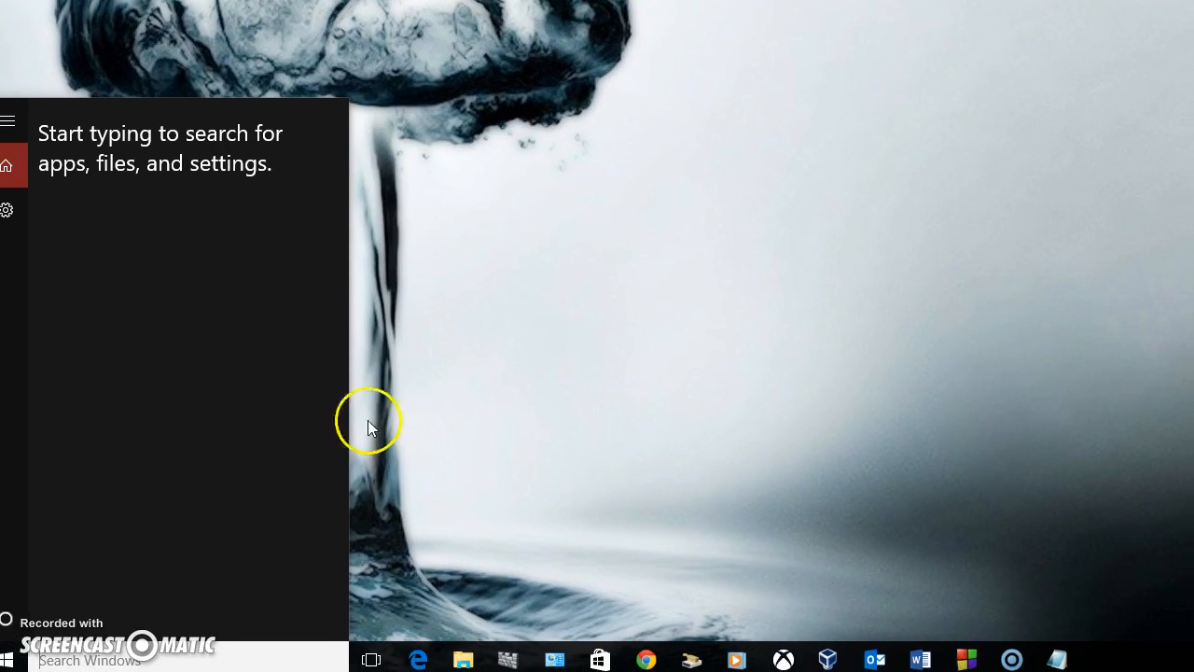
- Type 'se' into the Start search to find the Settings app
text(settings)
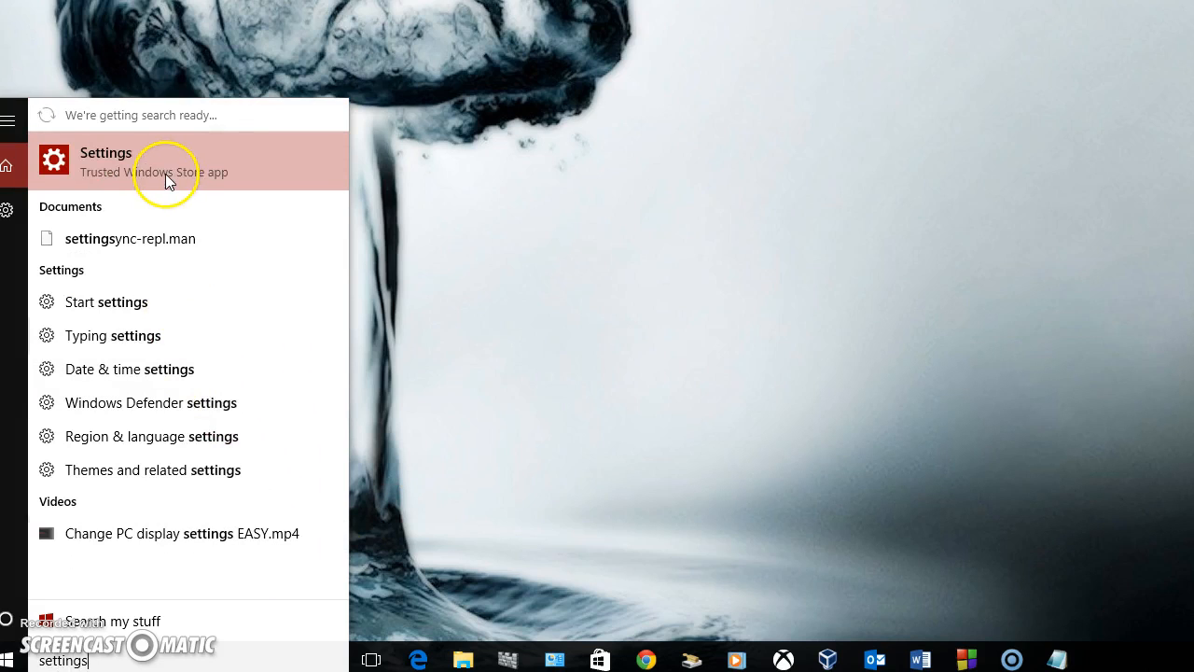
mouse_move(124, 176)
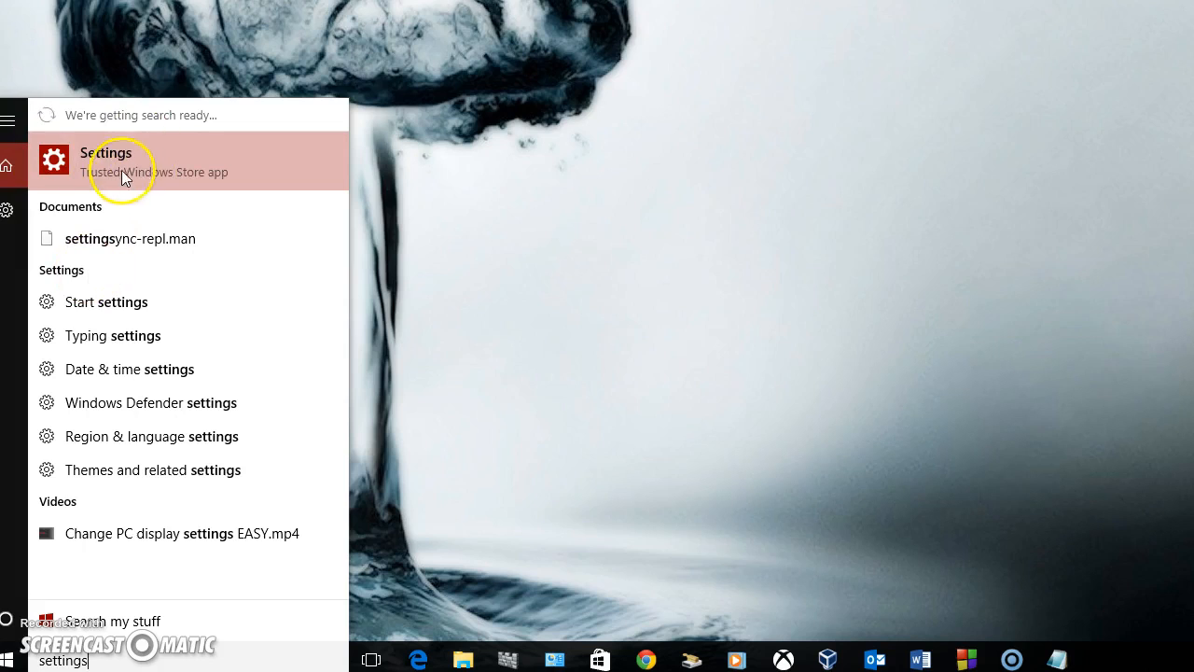
- Open Settings, search 'admin', and open Administrative Tools
click(108, 159)
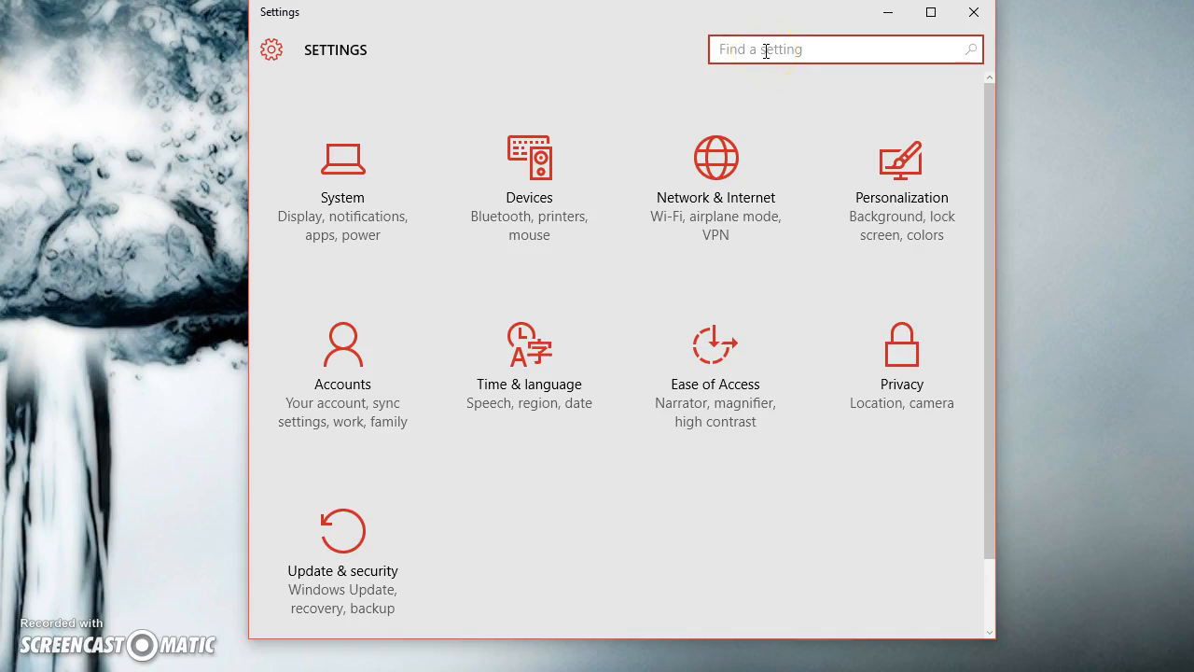
text(admin)
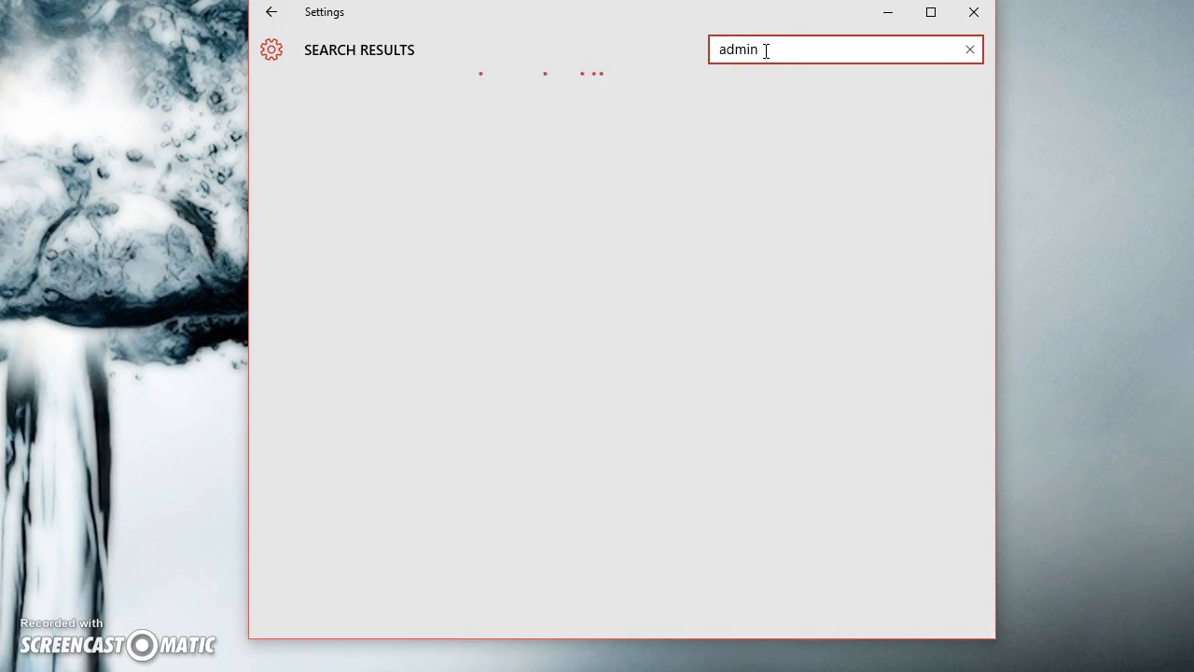
text(admin)
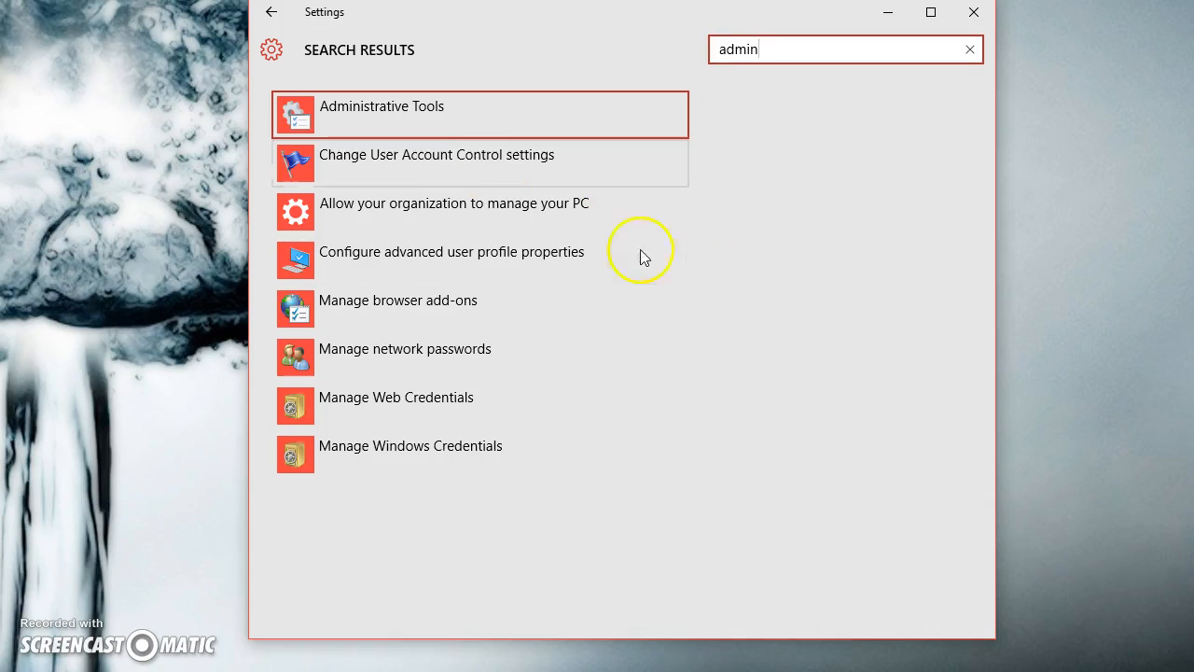
click(968, 49)
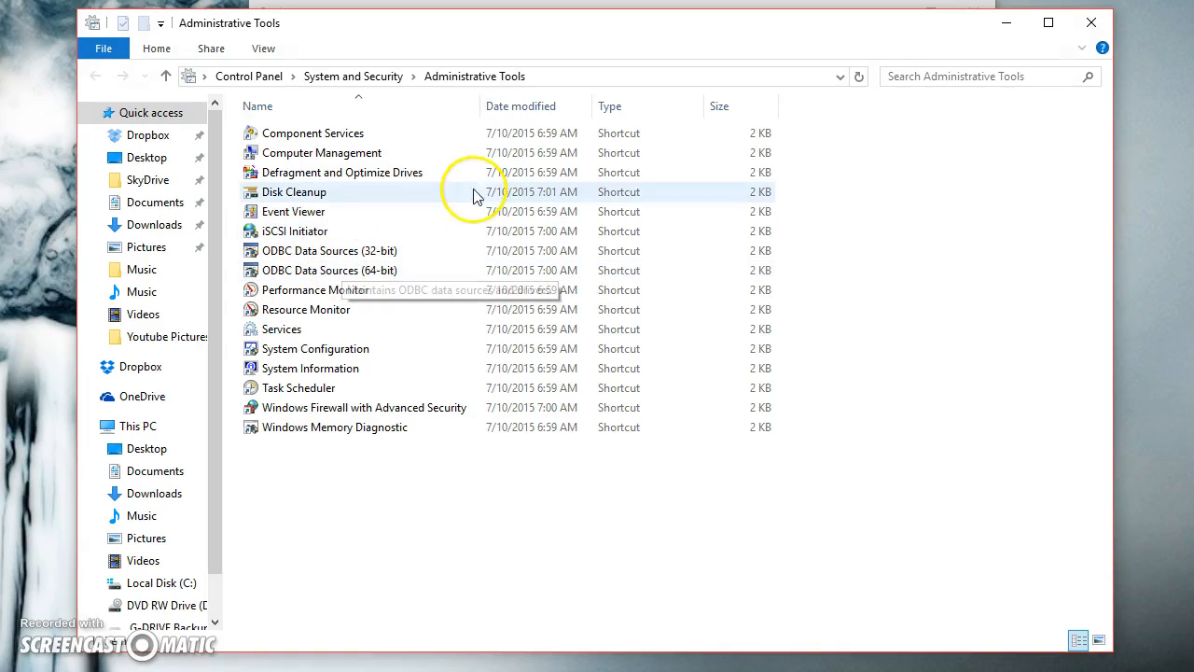
- Launch System Configuration from the Administrative Tools folder
click(320, 348)
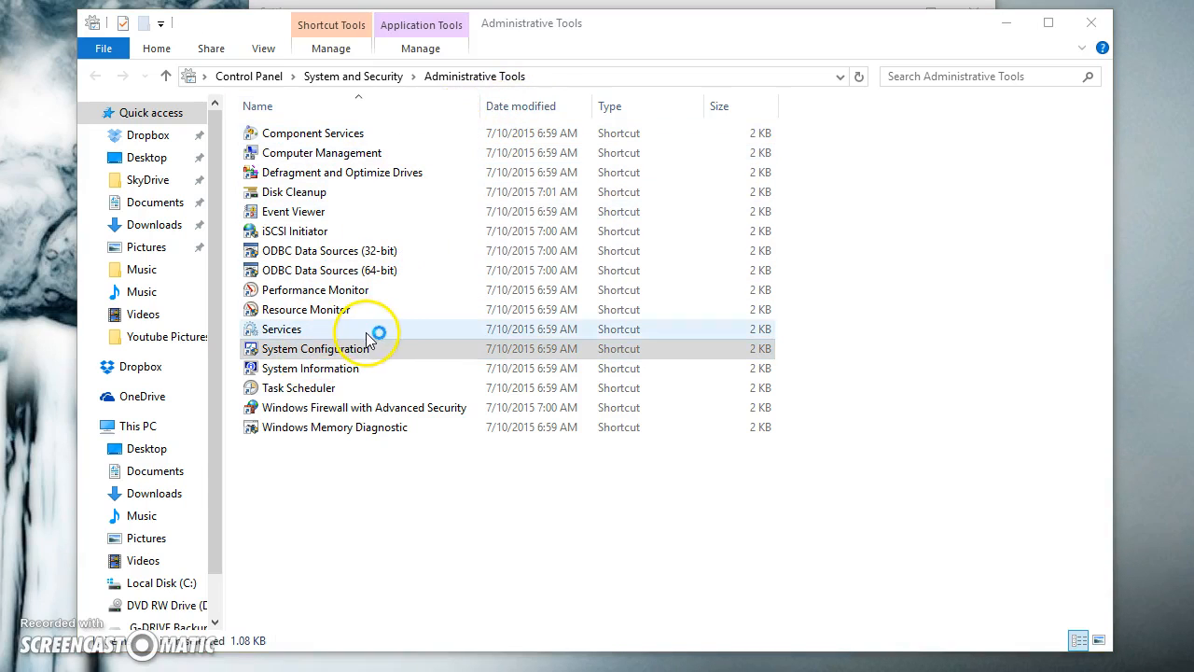
double_click(313, 348)
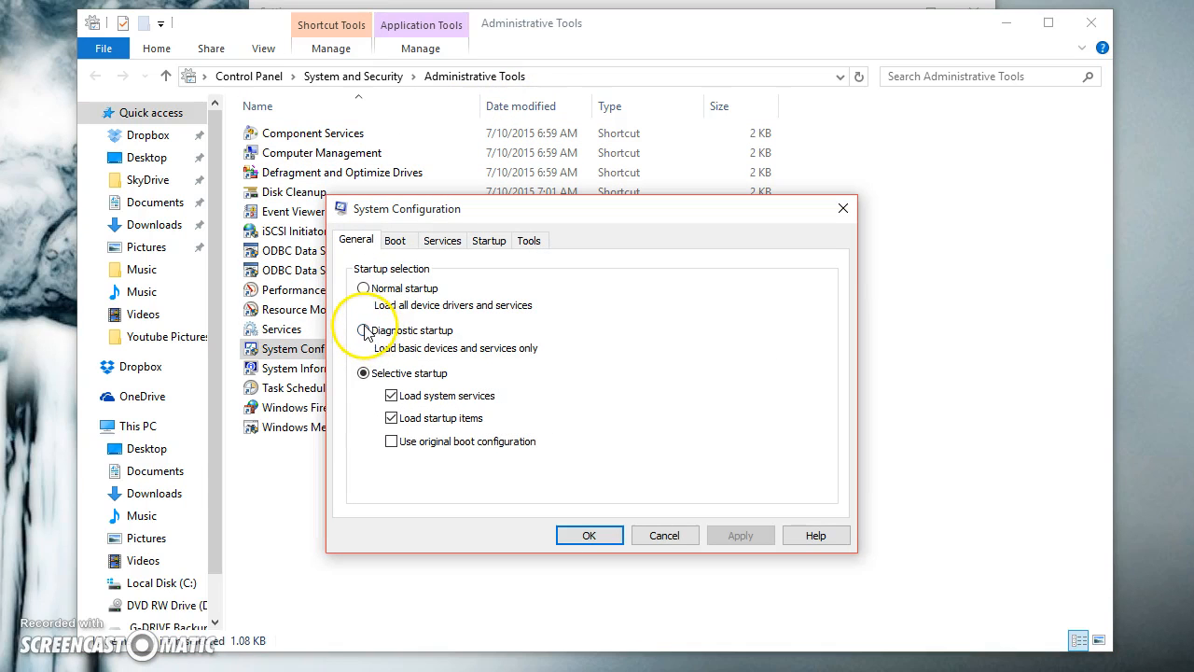
- Switch System Configuration to the Boot tab
click(395, 239)
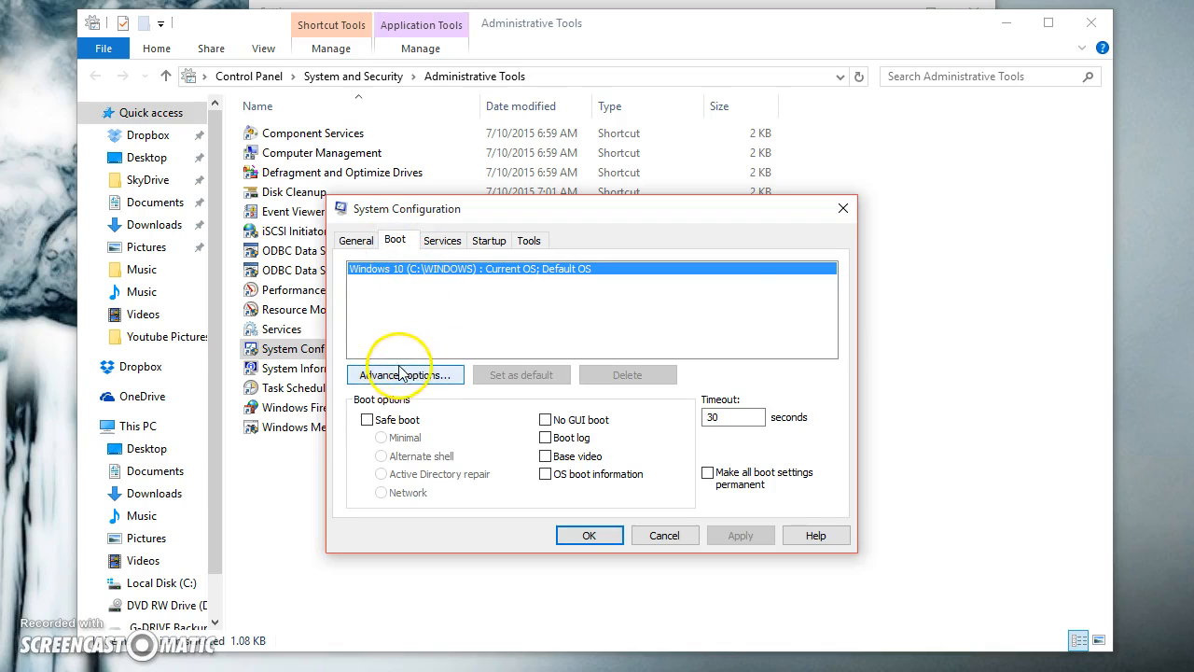
- In Advanced boot options, check Number of processors, select 2, and confirm
click(405, 374)
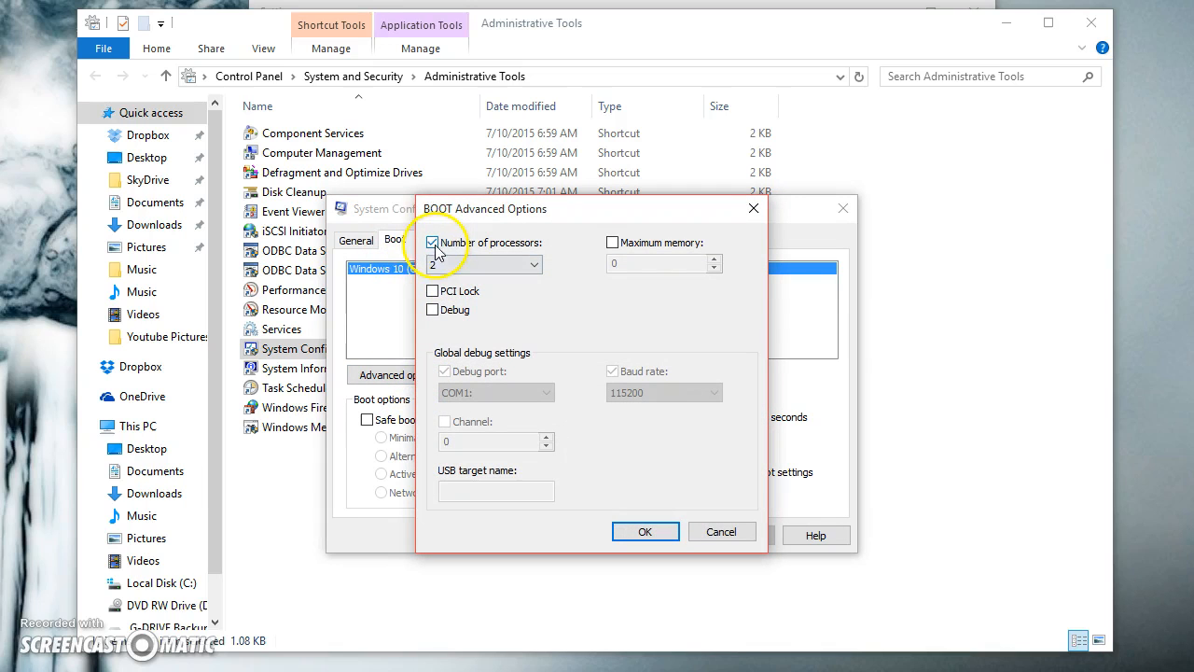
click(432, 242)
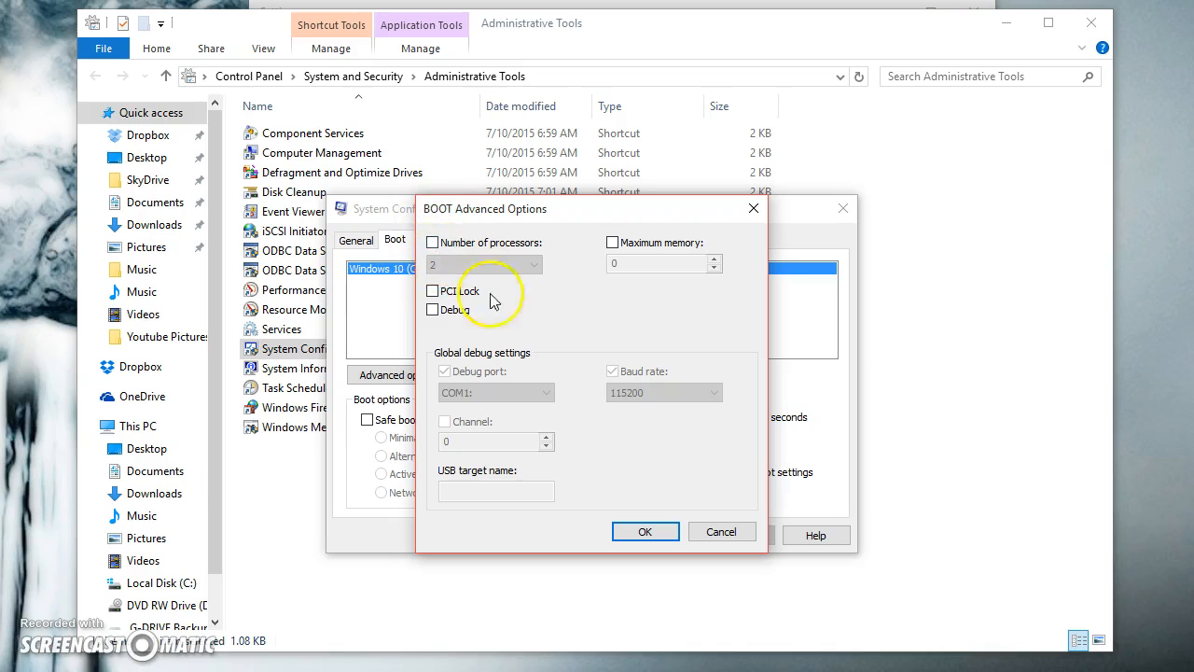
mouse_move(471, 270)
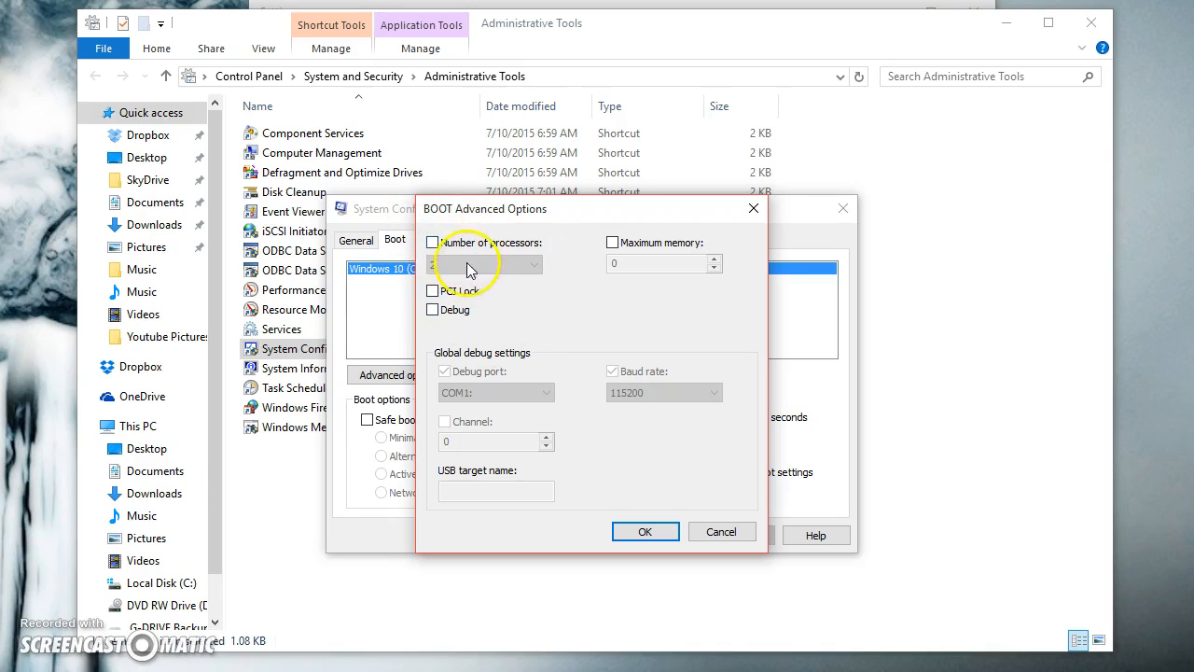
click(433, 243)
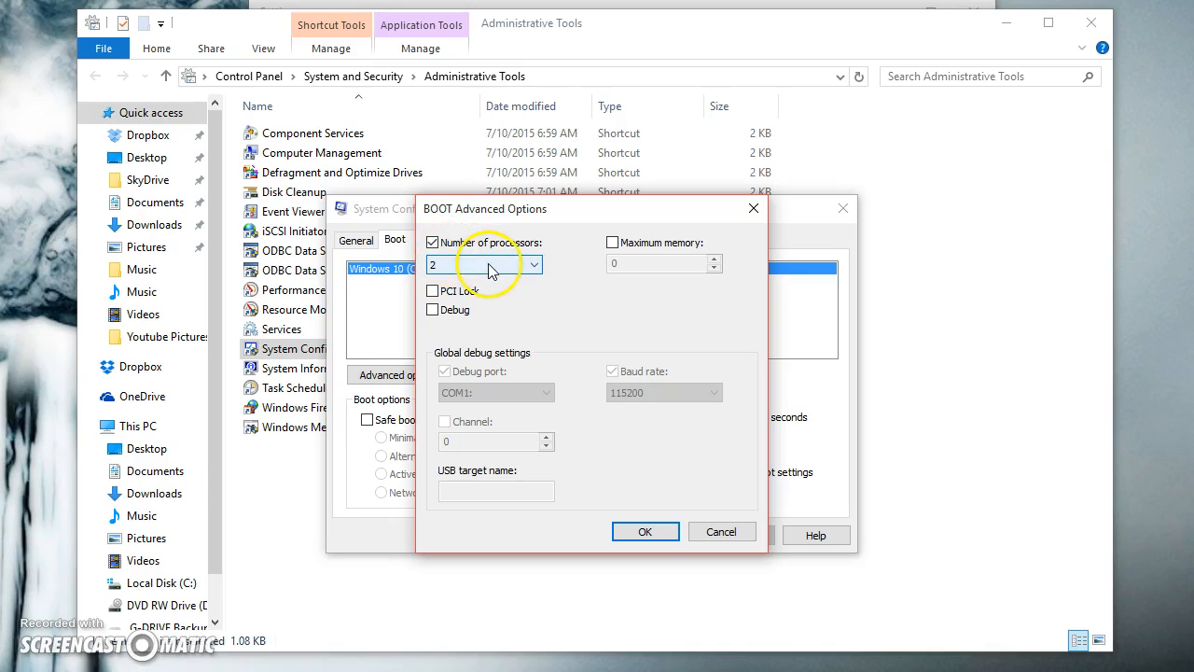
click(533, 264)
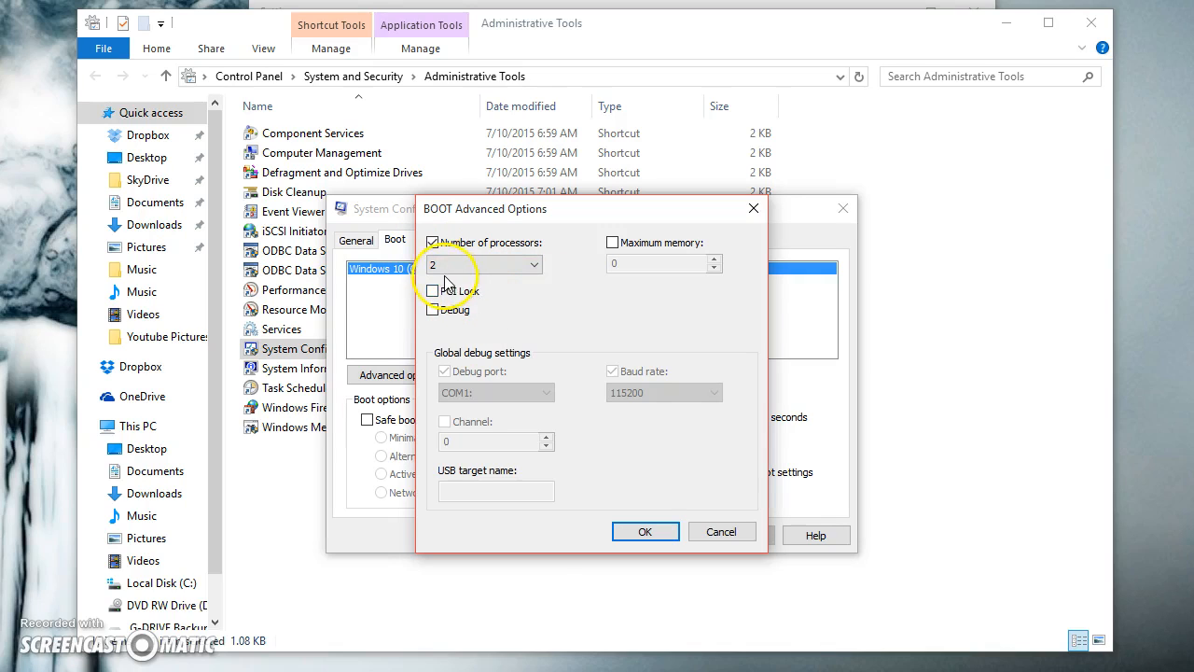
click(533, 264)
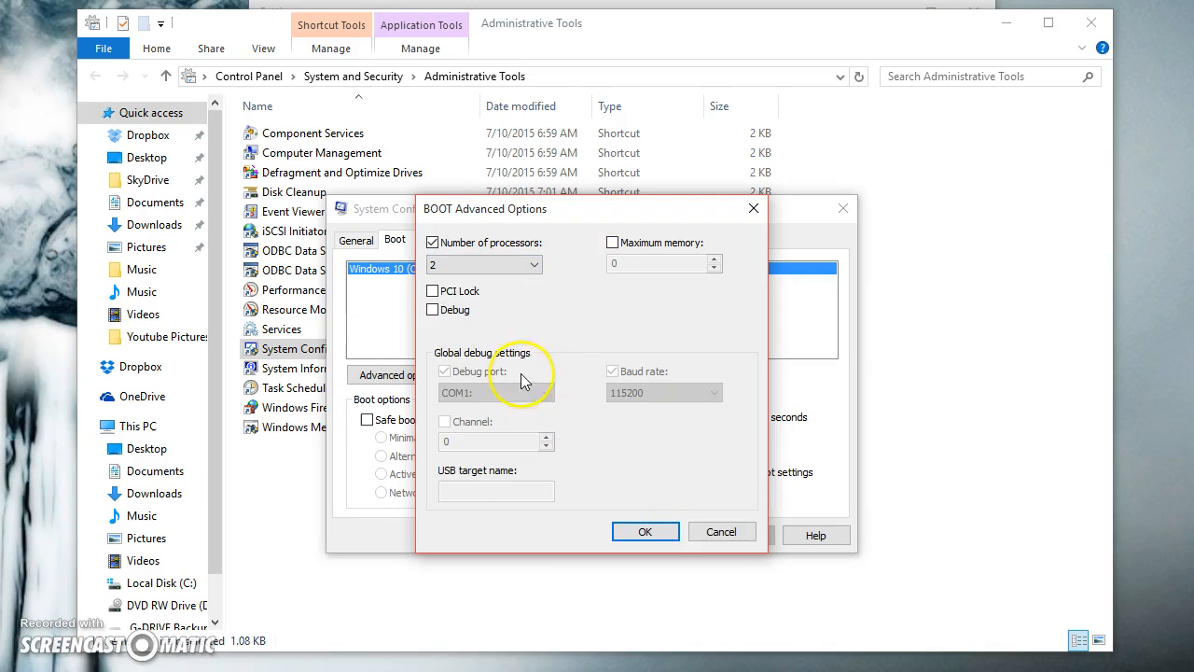
click(644, 530)
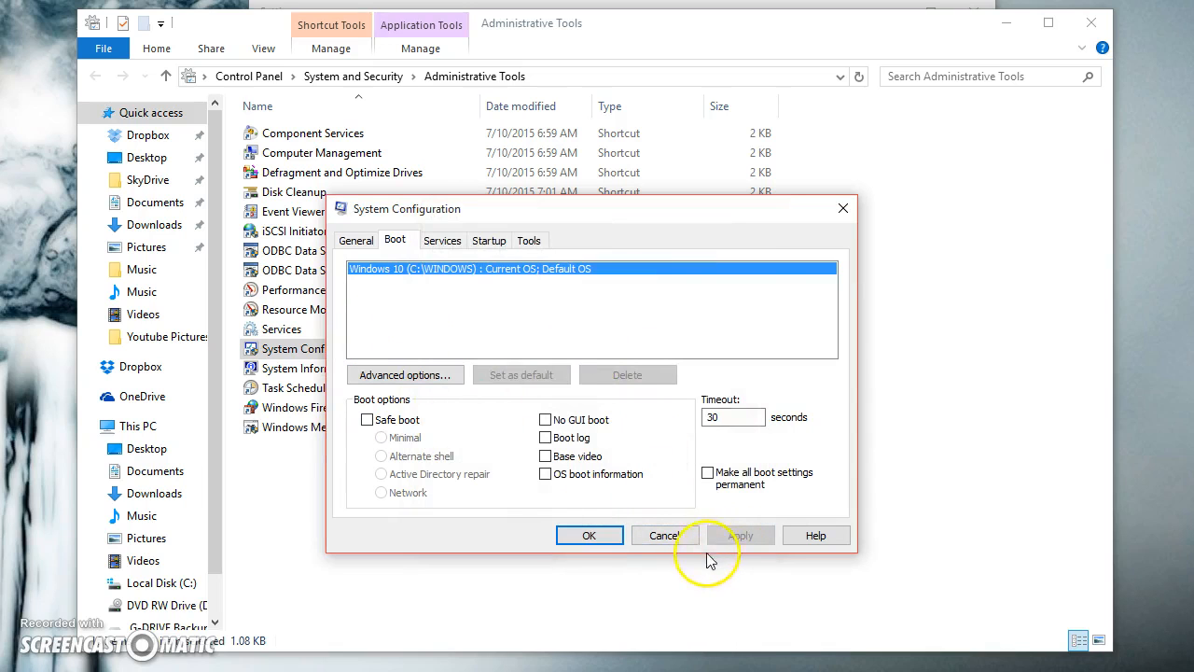
- Apply the boot changes and close System Configuration with OK
click(664, 535)
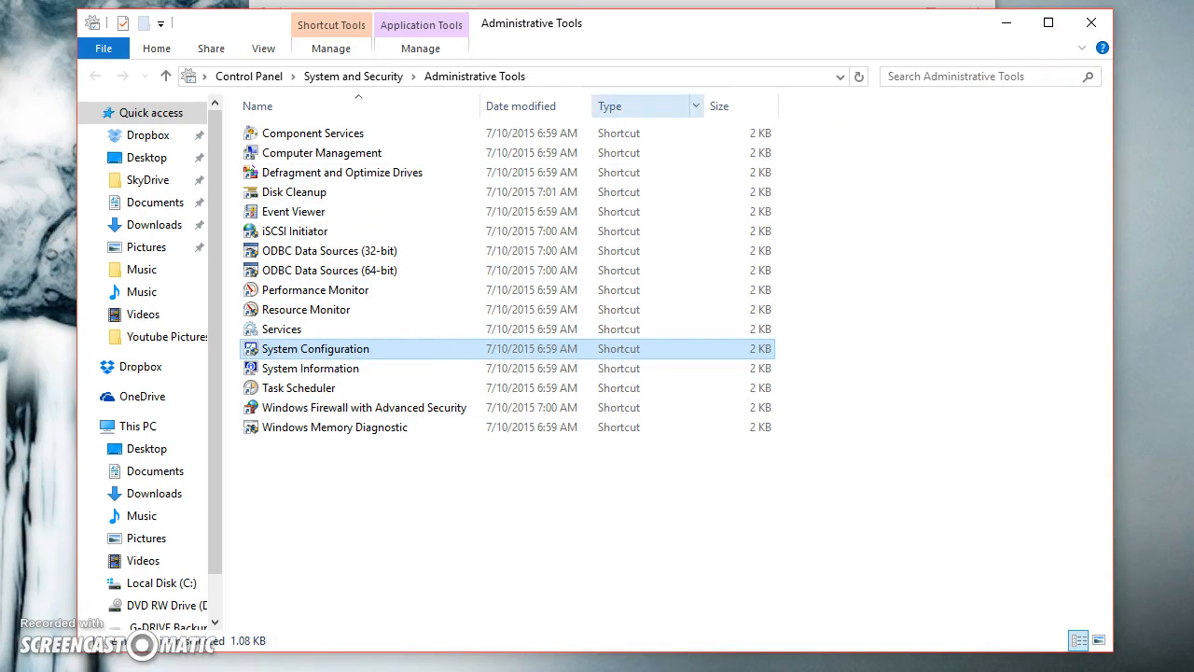
mouse_move(344, 250)
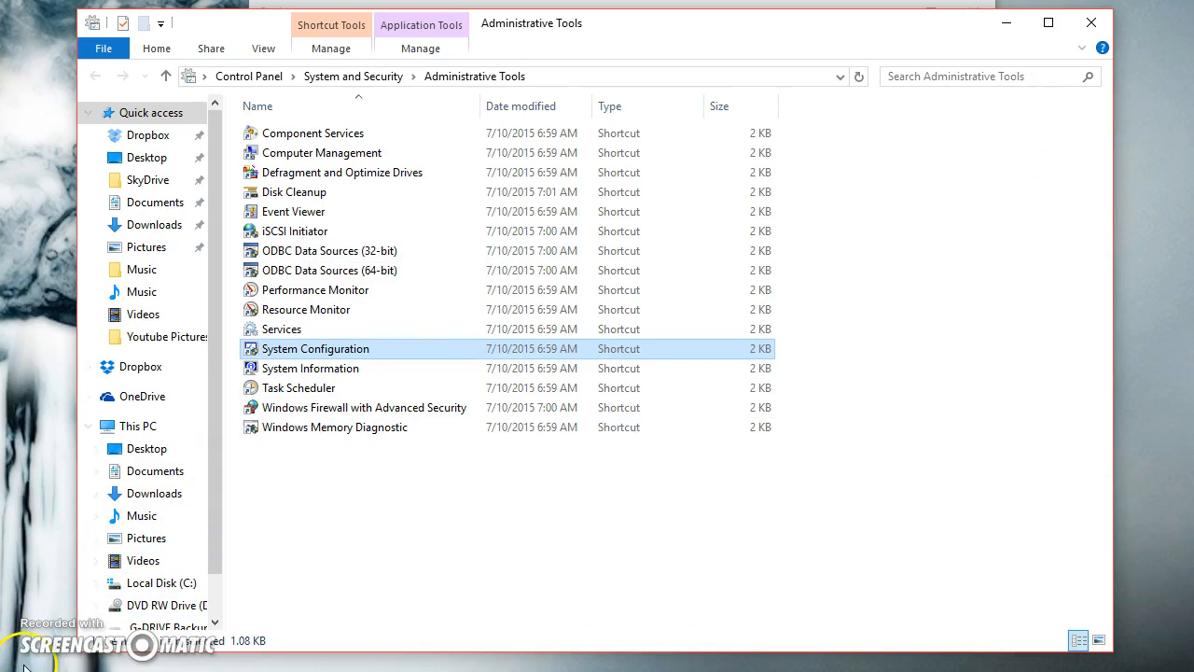
mouse_move(261, 611)
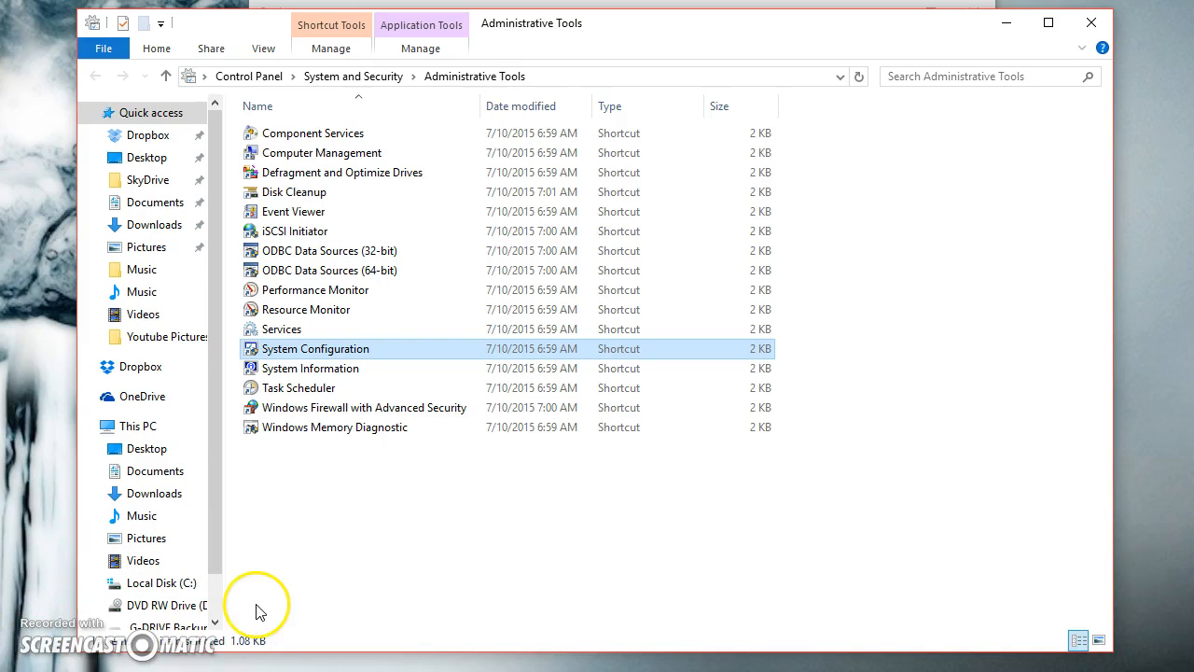